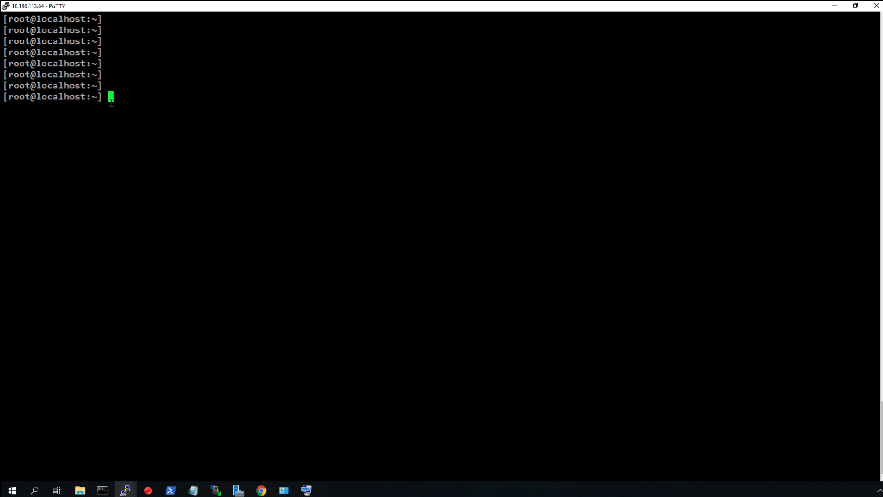
Navigate to shared_datastore/guest_repo/vmware and list it, showing vmtools.dll.
type("cd /vmfs/volumes/shared_datastore/guest_repo/")
type("ls")
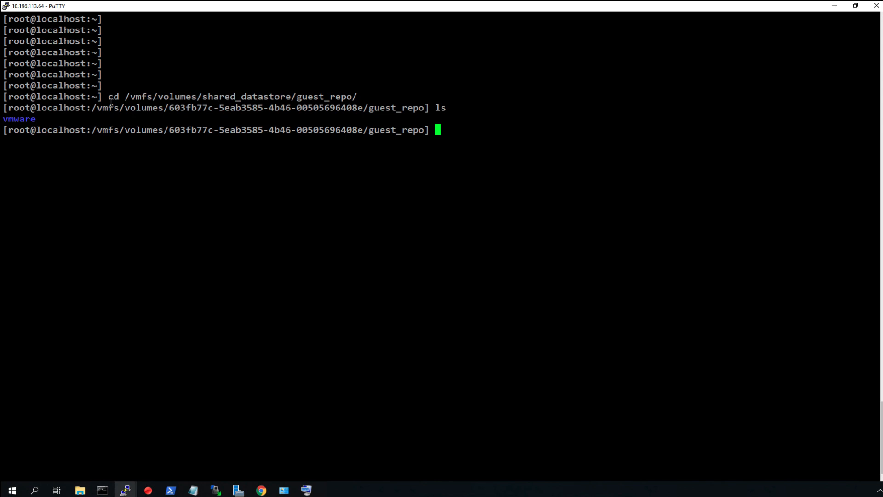
type("cd")
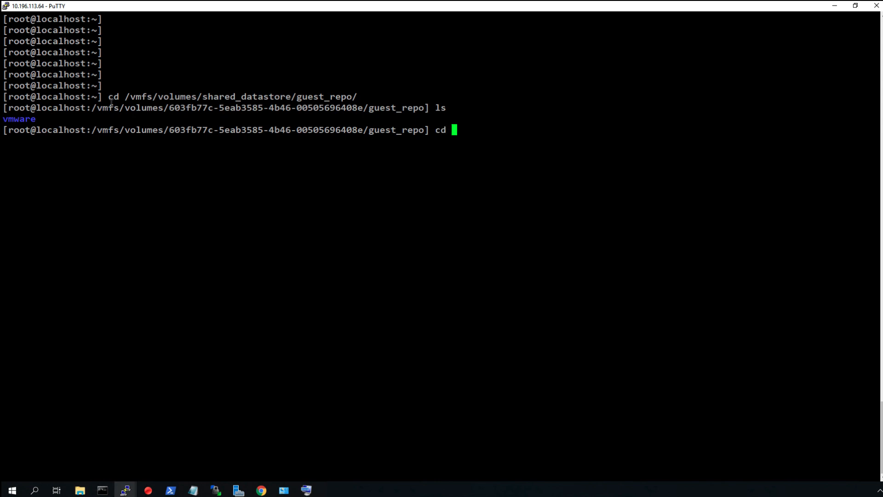
type("vmware/")
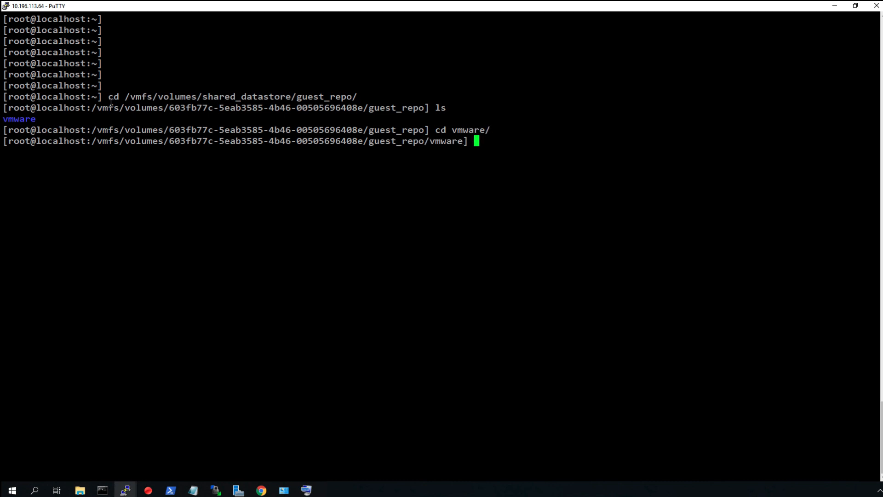
type("ls")
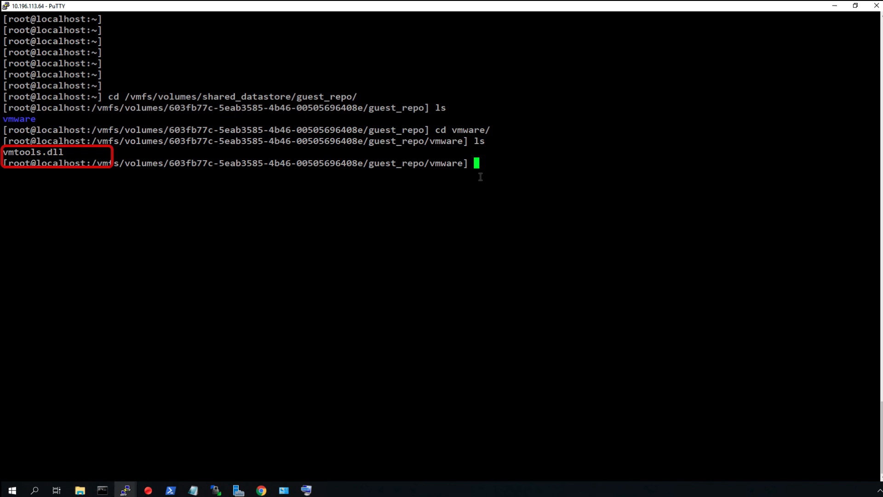
Set the gueststore repository URL to ds:///vmfs/volumes/shared_datastore/guest_repo and verify it with get.
type("esxcli system settings gueststore repository set --url \"ds:///vmfs/volumes/shared_datastore/guest_repo\"")
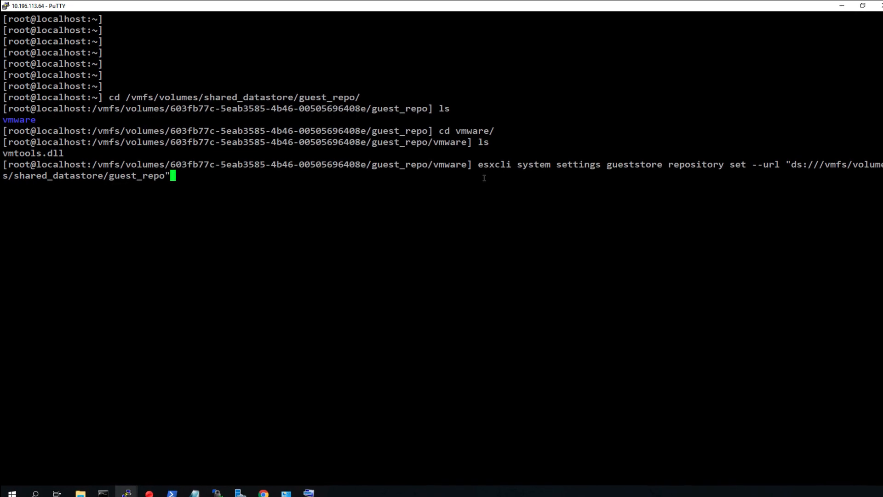
type("esxcli system settings gueststore repository get")
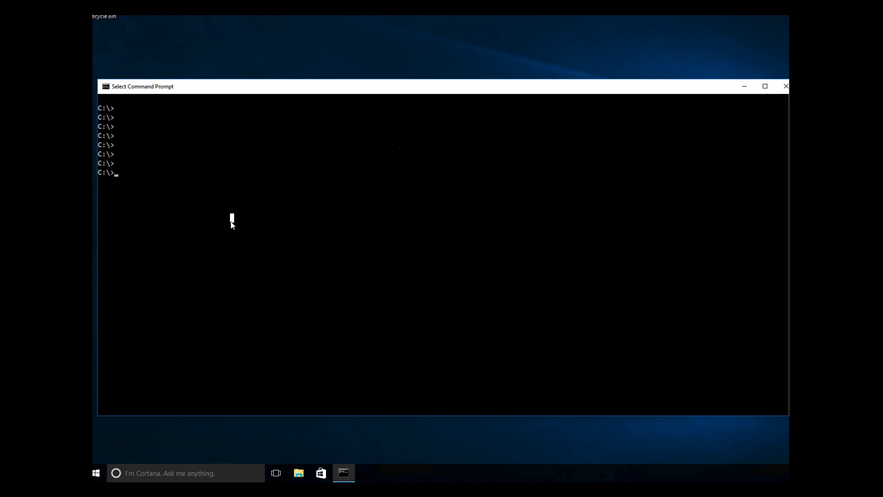
Change into Program Files\VMware\VMware Tools and fetch vmtools.dll with VMwareToolboxCmd gueststore getcontent.
type("cd")
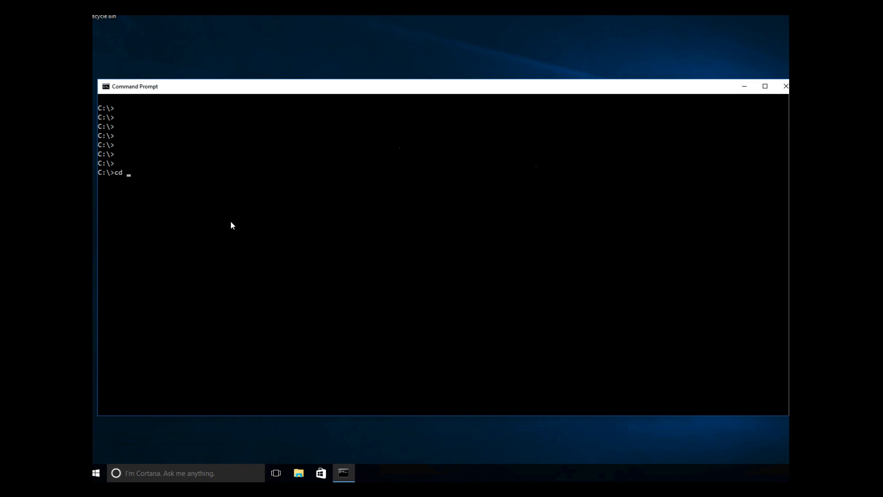
type("\"Program Files\"")
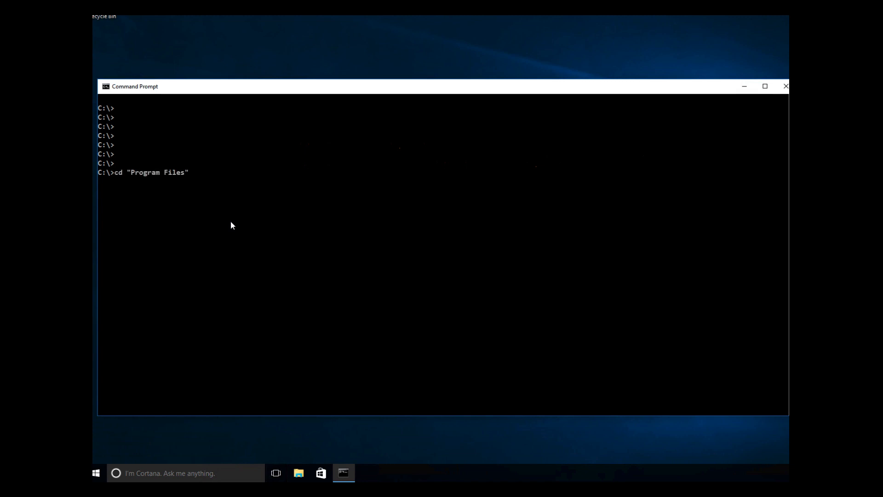
type("\\VMware")
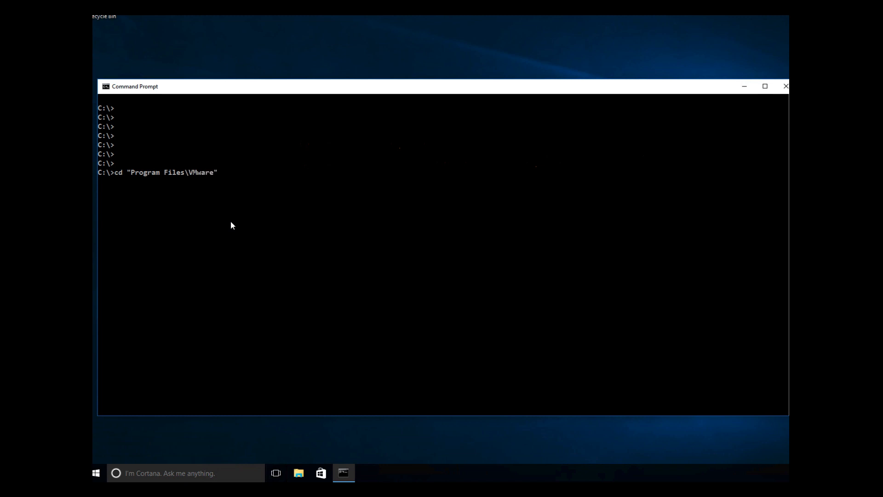
type("\\VMware Tools")
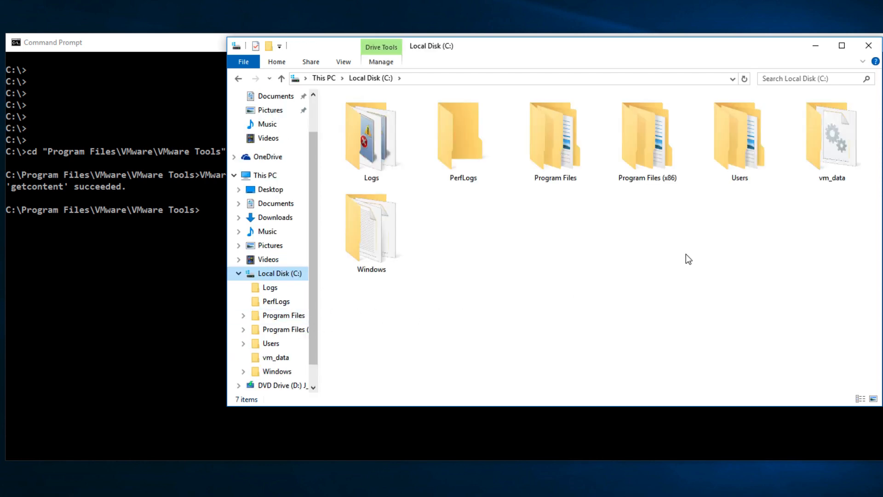
Open C:\vm_data and select vmtools.dll to confirm the download.
left_click(833, 135)
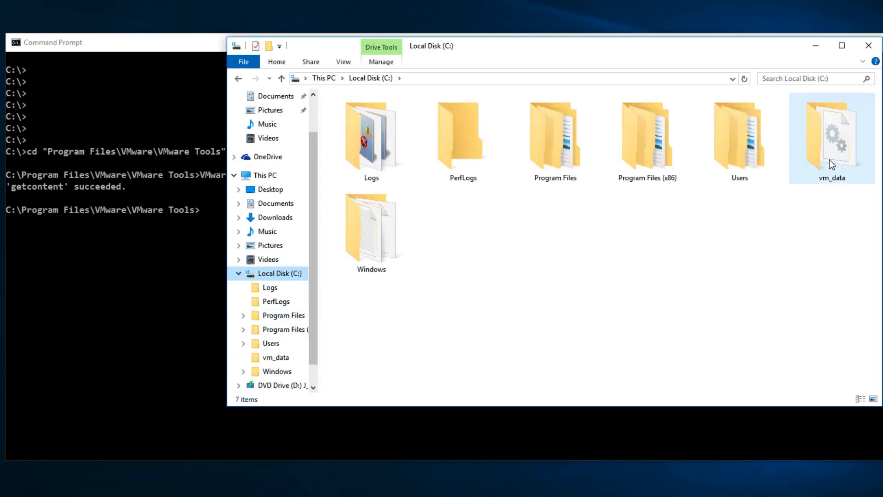
double_click(831, 135)
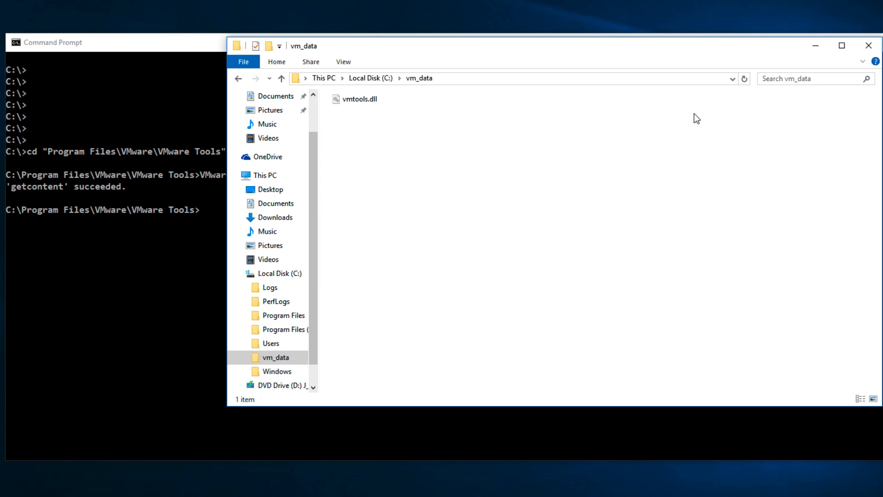
left_click(360, 99)
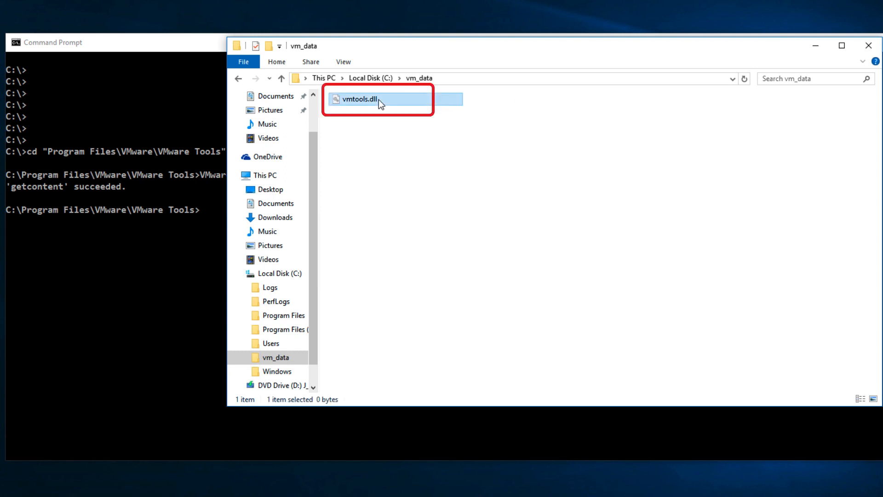